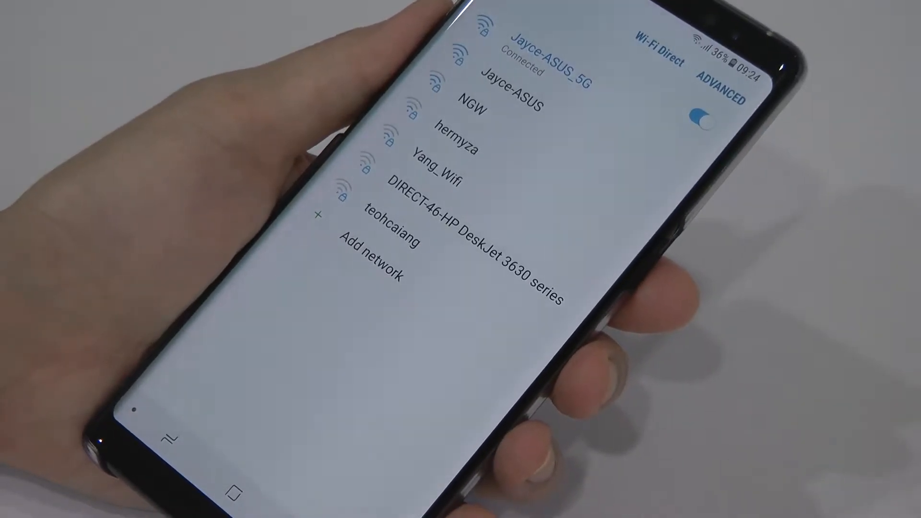
# - Check the Jayce-ASUS_5G network details (1083Mbps link, IP address), then close the dialog
pyautogui.click(701, 116)
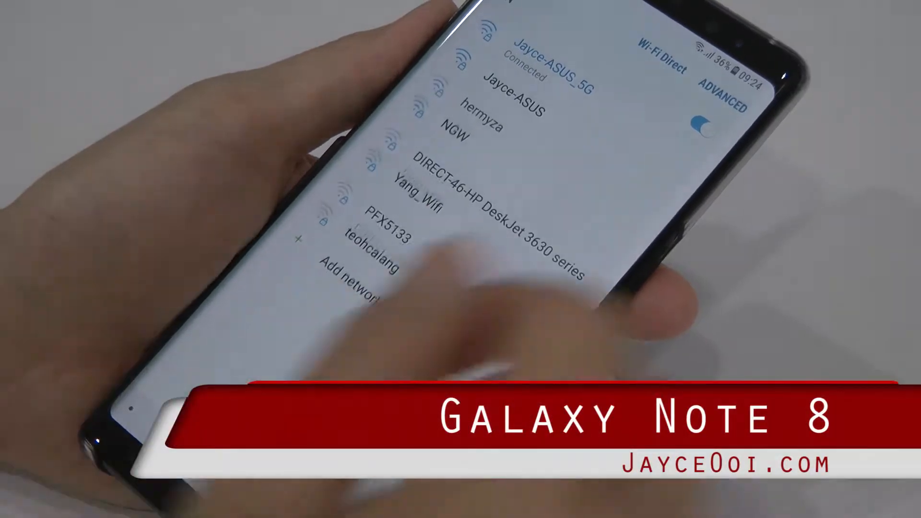
pyautogui.click(546, 68)
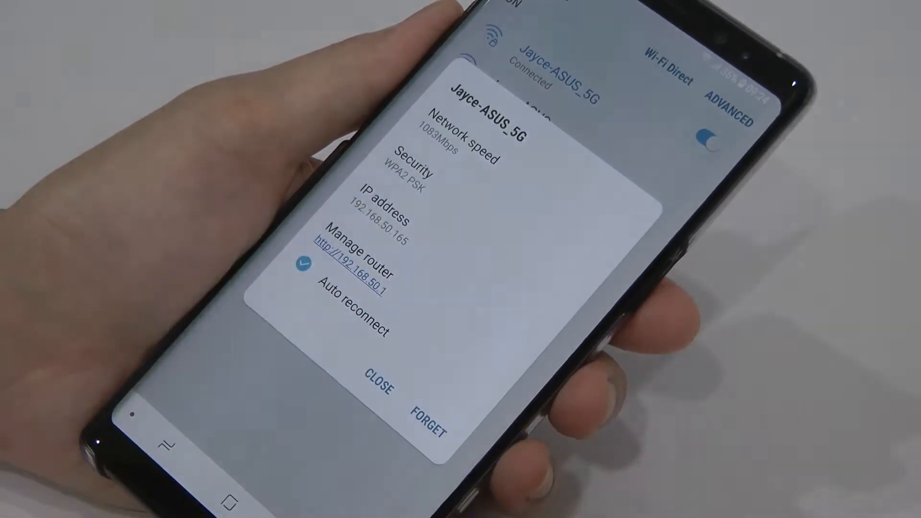
pyautogui.click(378, 389)
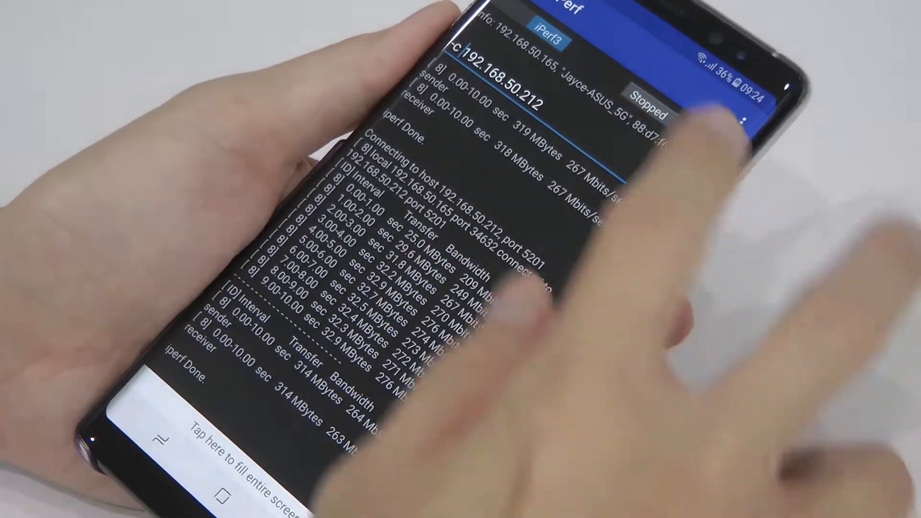
# - Start a second iPerf3 throughput run to 192.168.50.212
pyautogui.click(646, 106)
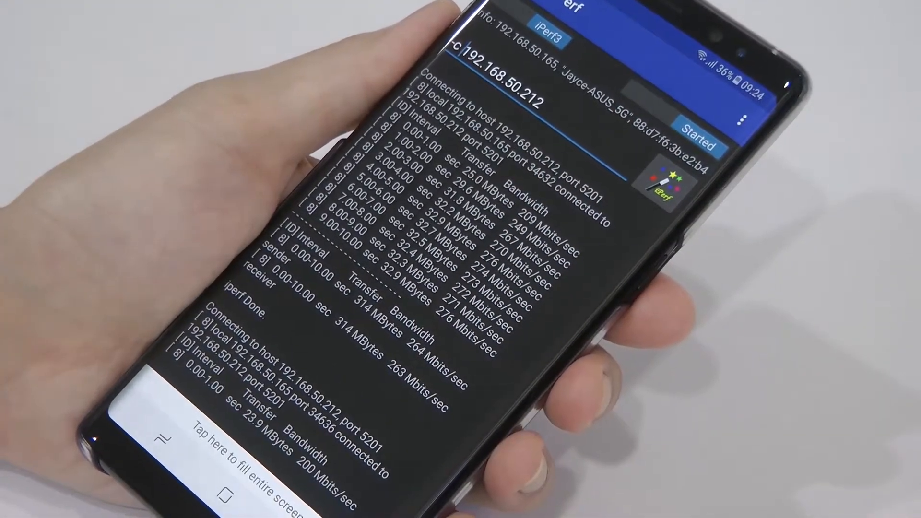